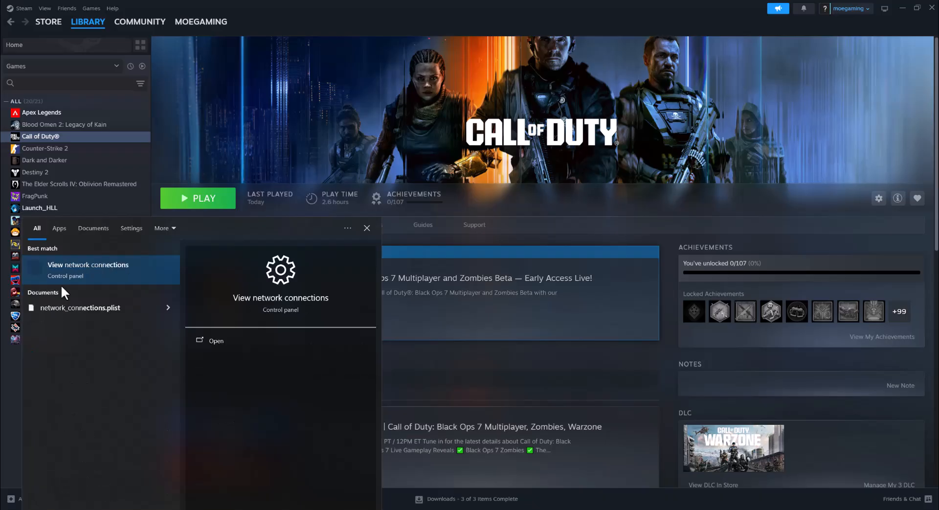
Step: Reach the Ethernet adapter's Internet Protocol Version 4 (TCP/IPv4) properties from Network Connections
click(215, 340)
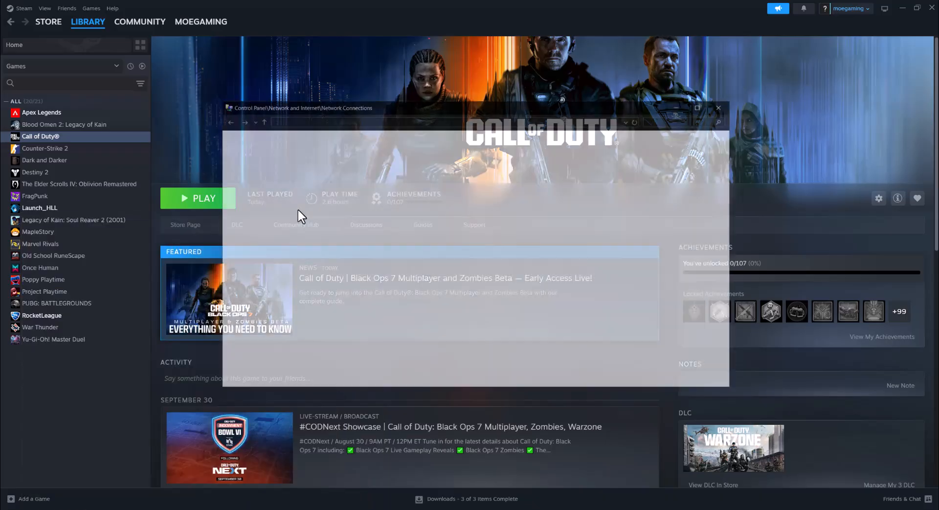
right_click(279, 158)
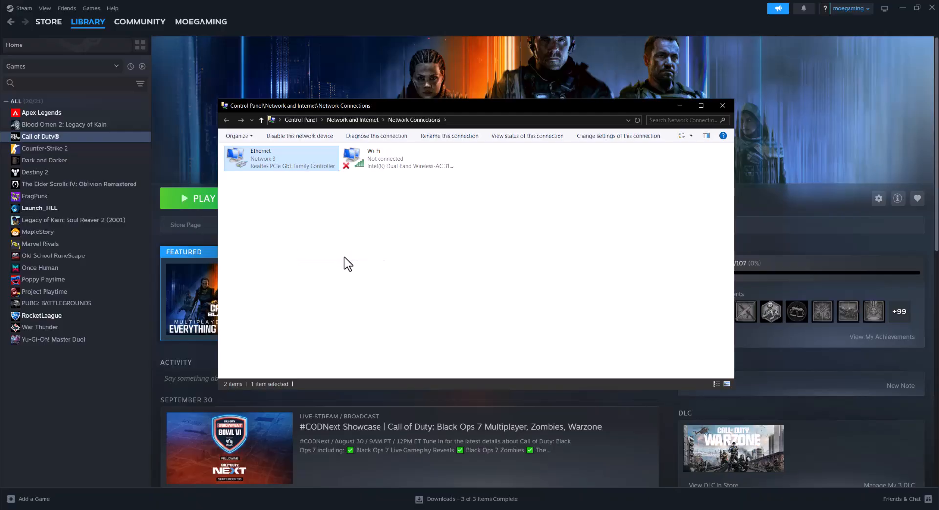
double_click(260, 159)
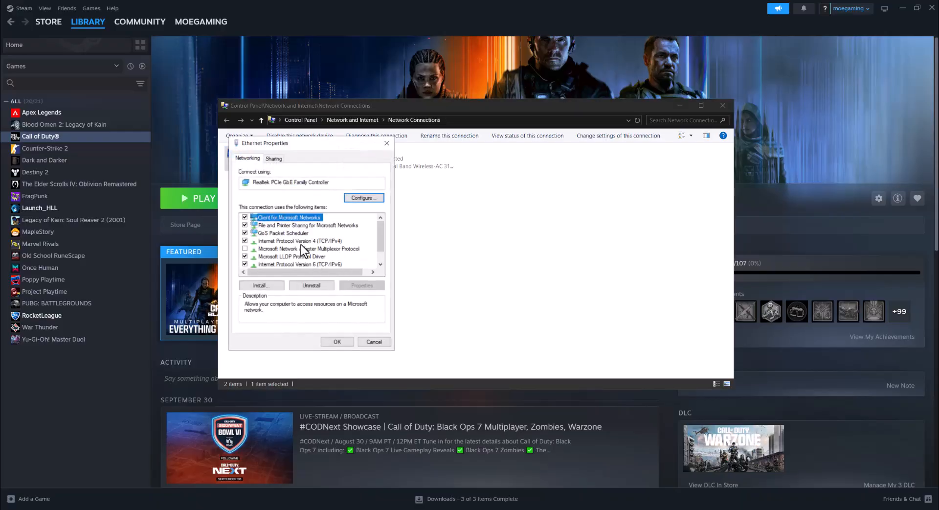
click(299, 240)
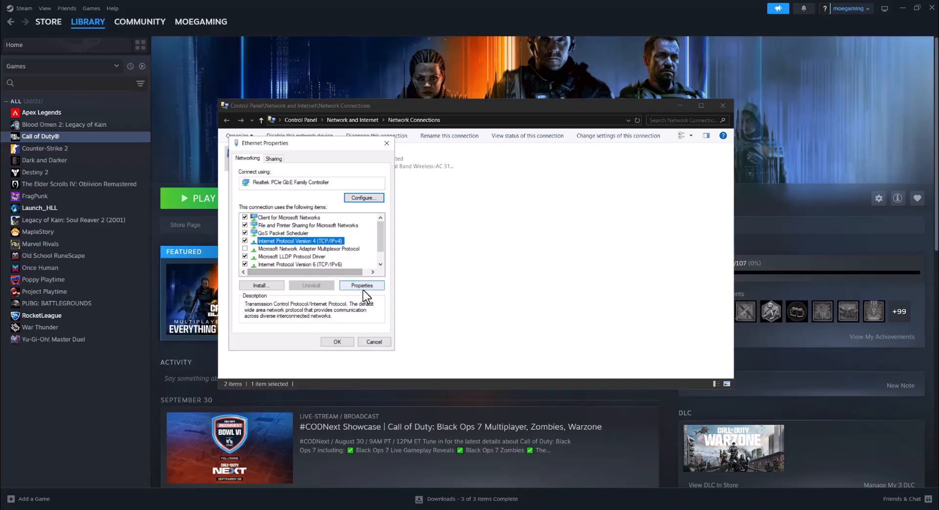
click(362, 285)
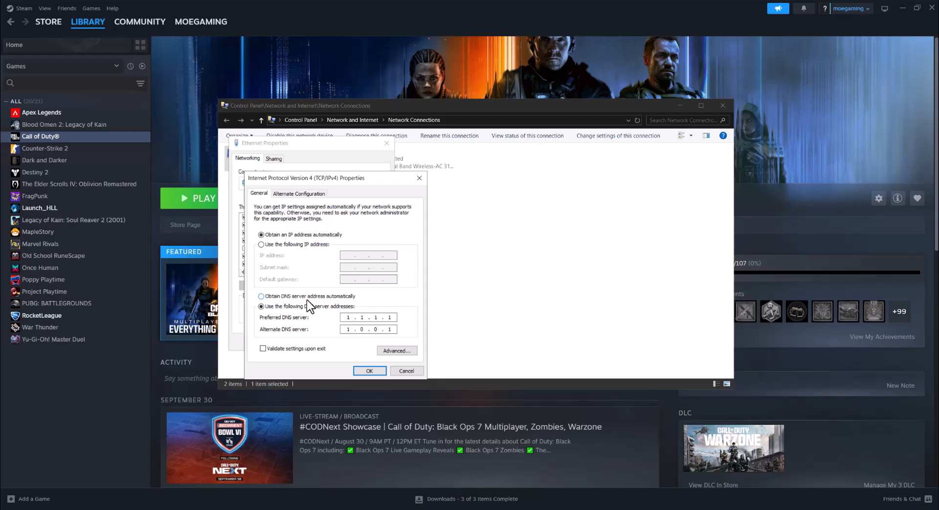
mouse_move(324, 307)
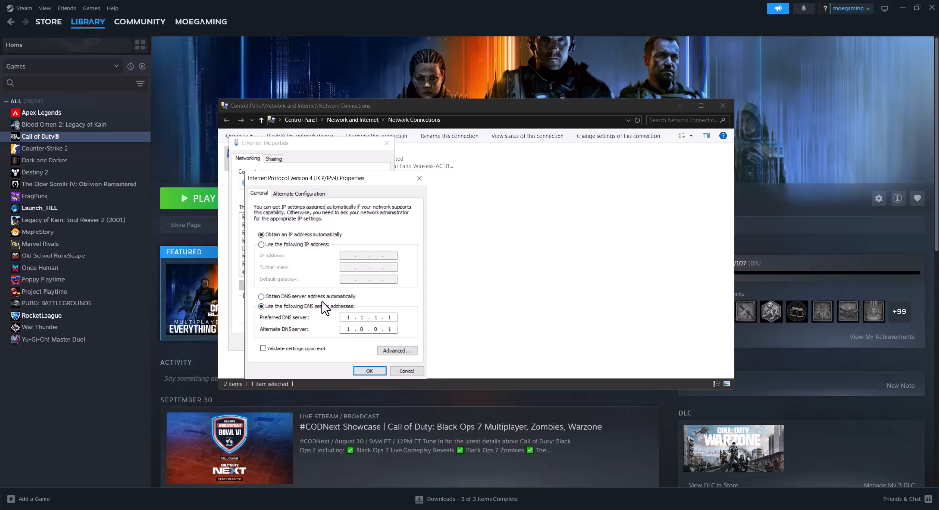
mouse_move(324, 328)
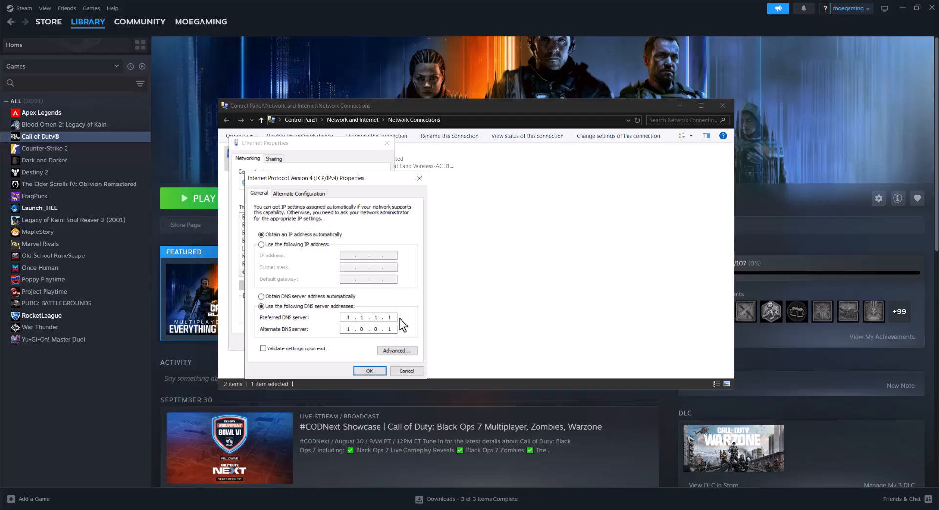
Step: Confirm DNS servers 1.1.1.1 preferred and 1.0.0.1 alternate with OK
click(369, 370)
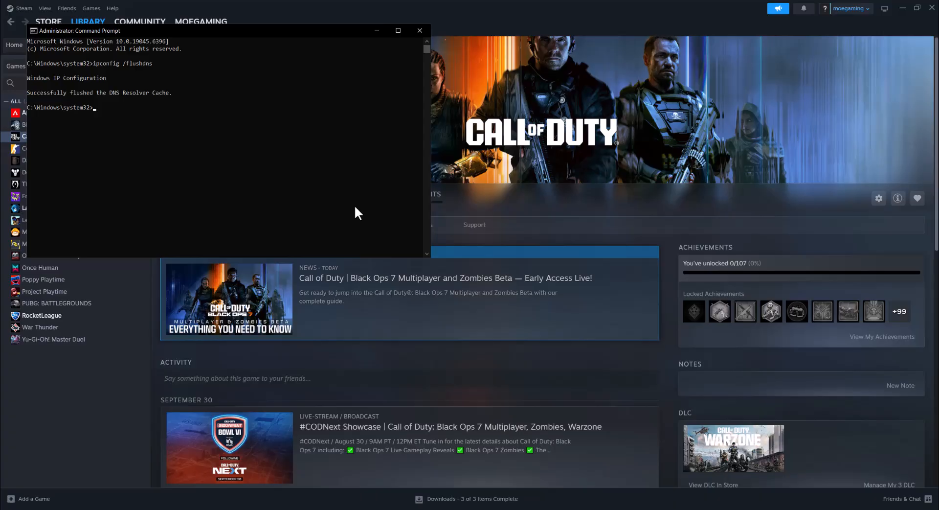
Step: Close the administrator Command Prompt after ipconfig /flushdns succeeds
click(420, 30)
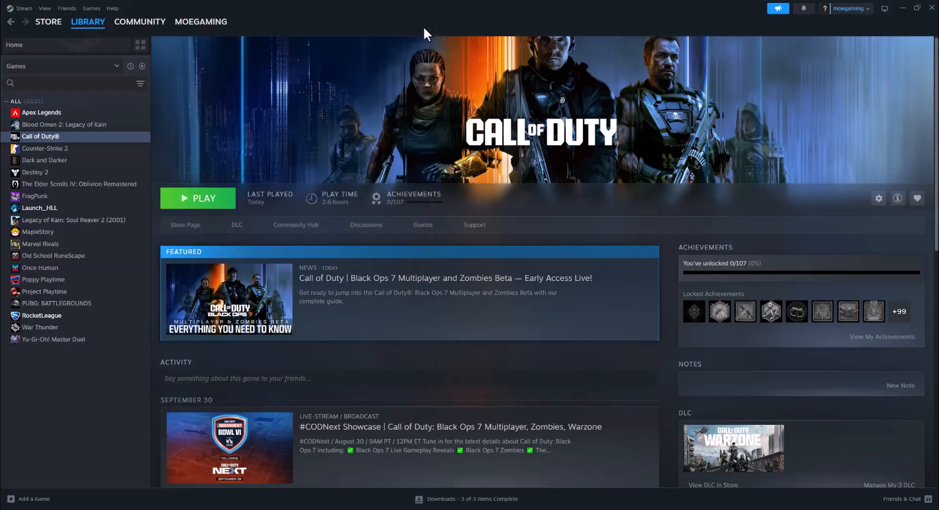